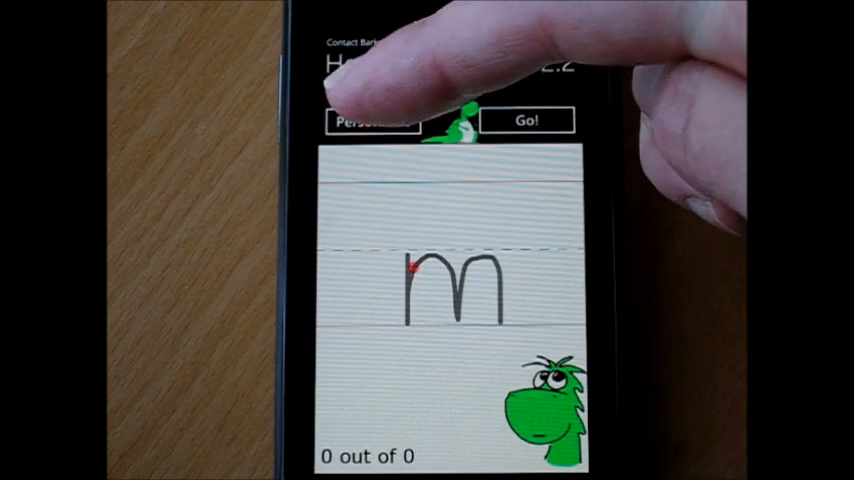
- Open the Anpassen settings page for level, tracing, ordering and character groups
left_click(371, 120)
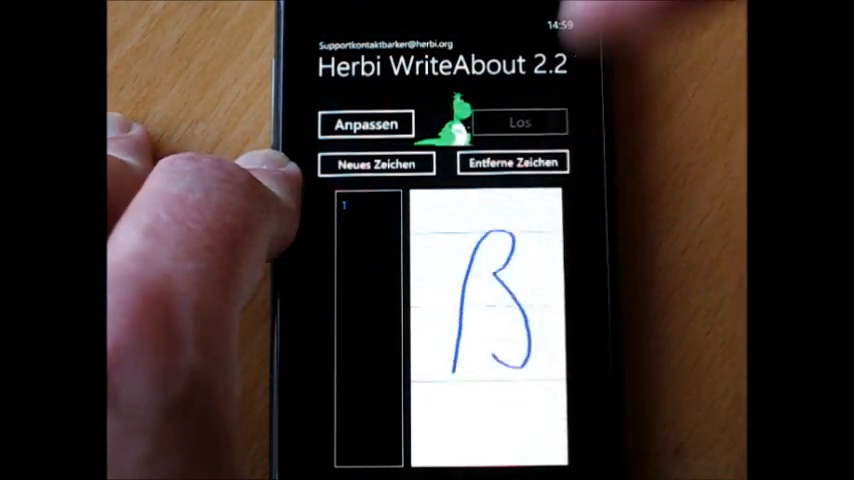
left_click(366, 123)
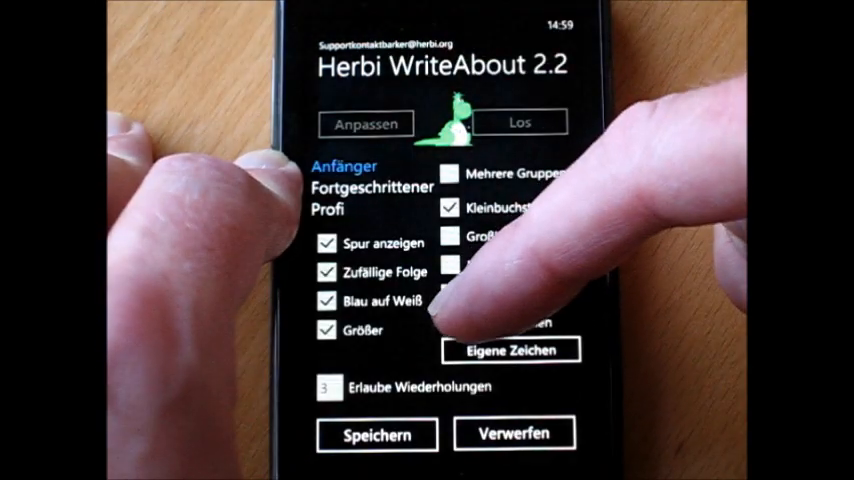
left_click(518, 122)
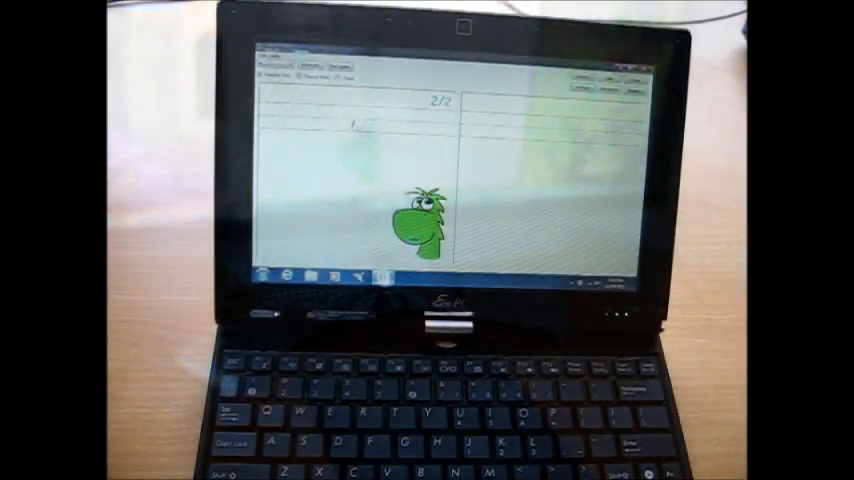
- Set the sample letter to w
type("w")
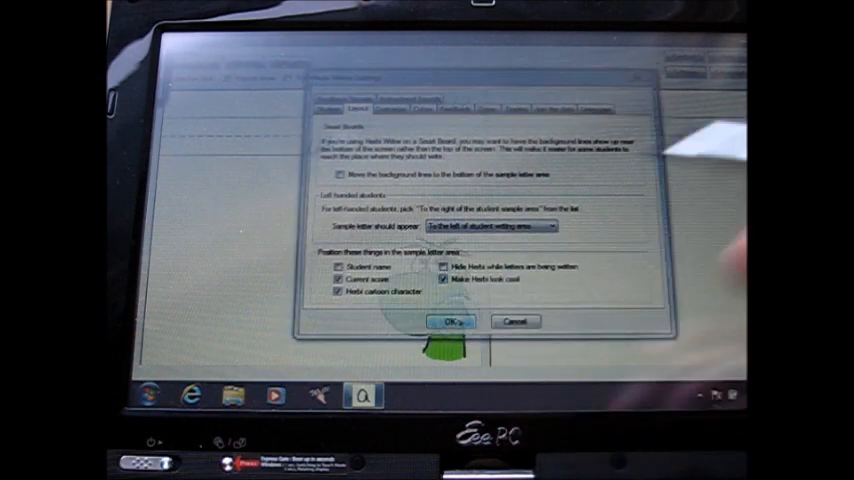
- Enable 'Make Herbi look cool' and confirm with OK
left_click(448, 321)
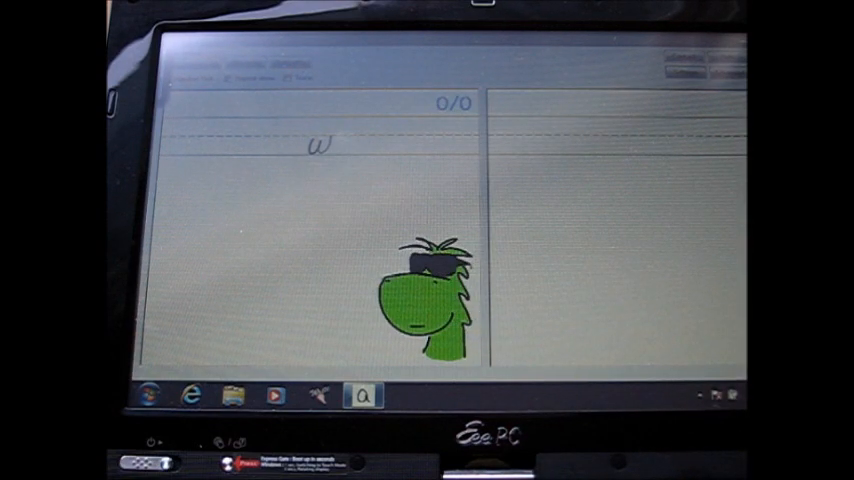